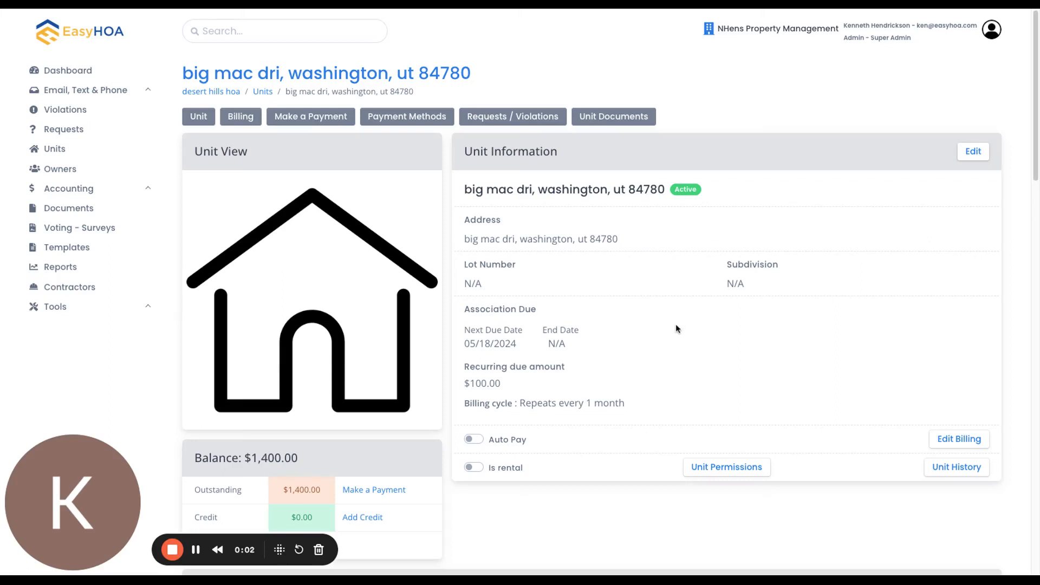
pyautogui.moveTo(656, 314)
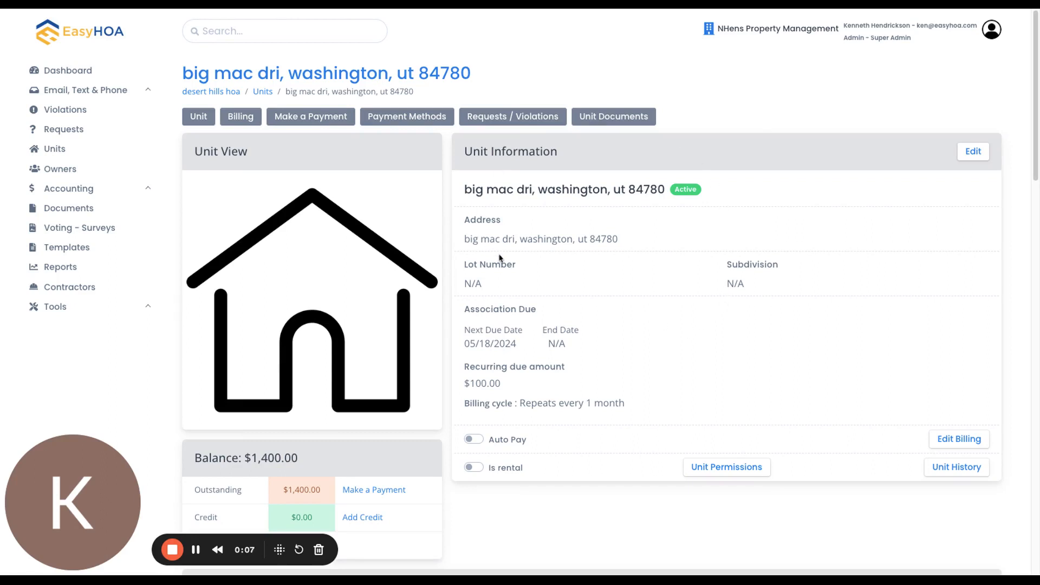
pyautogui.moveTo(513, 266)
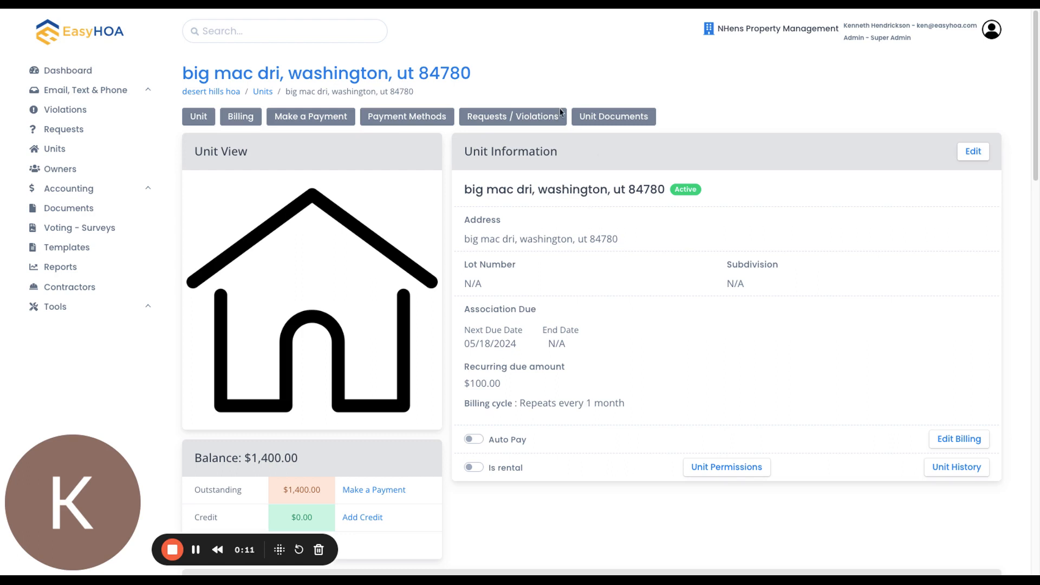
pyautogui.moveTo(540, 293)
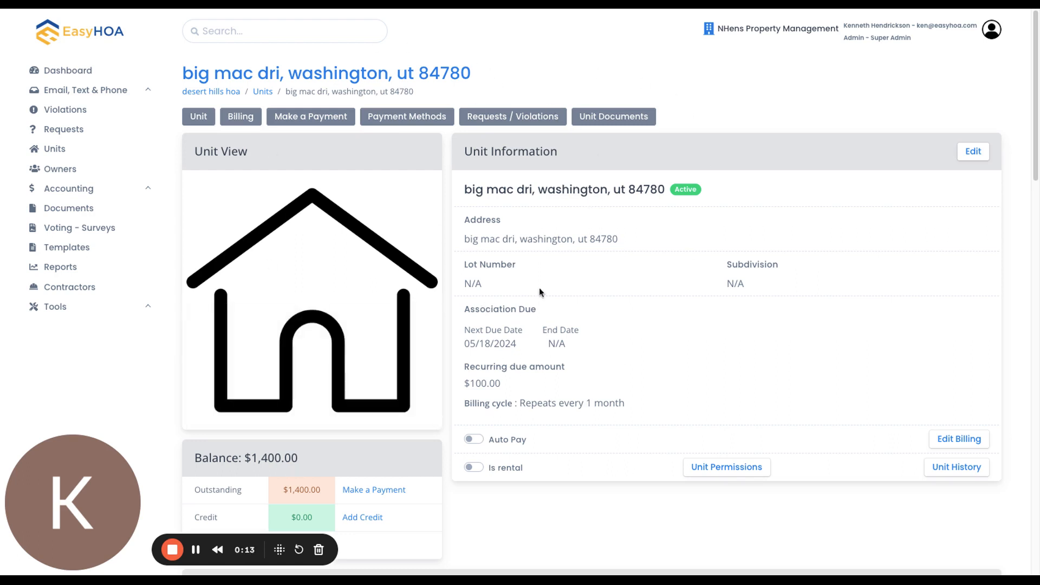
pyautogui.moveTo(1017, 83)
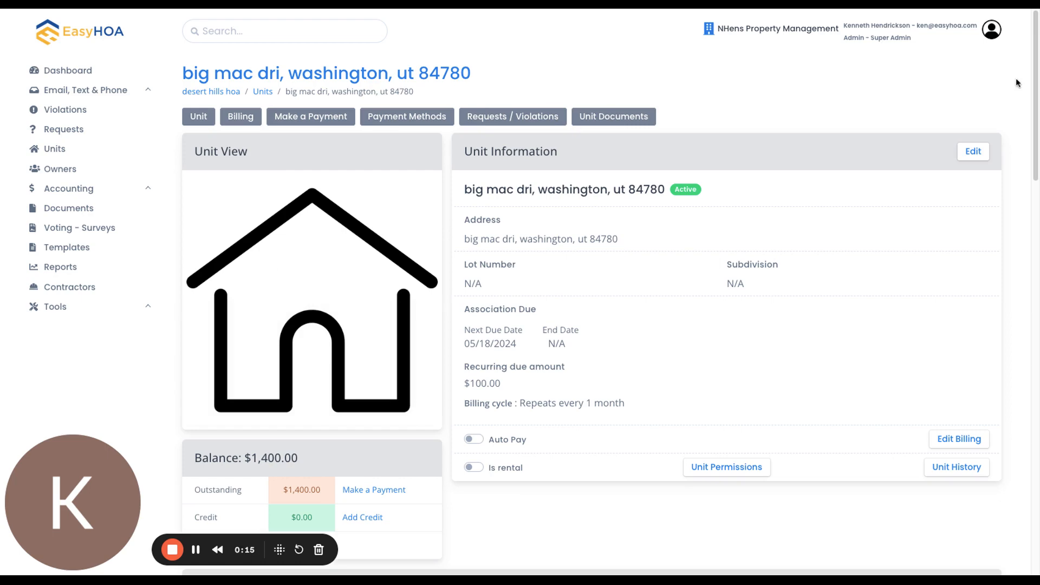
# - Scroll to the Billing History table and select invoice 888 with due date 05/18/2024
pyautogui.scroll(-3)
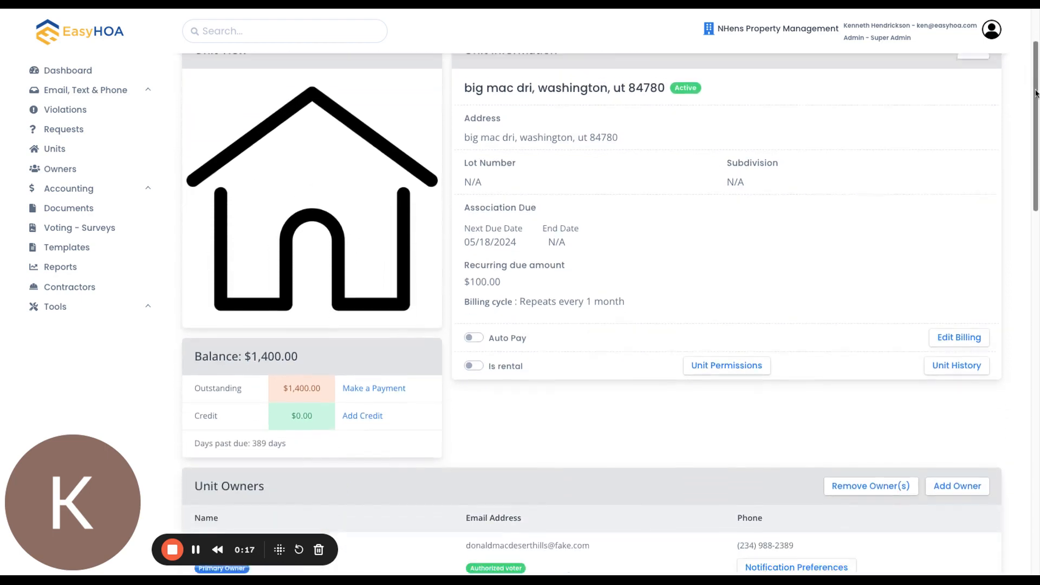
pyautogui.scroll(-3)
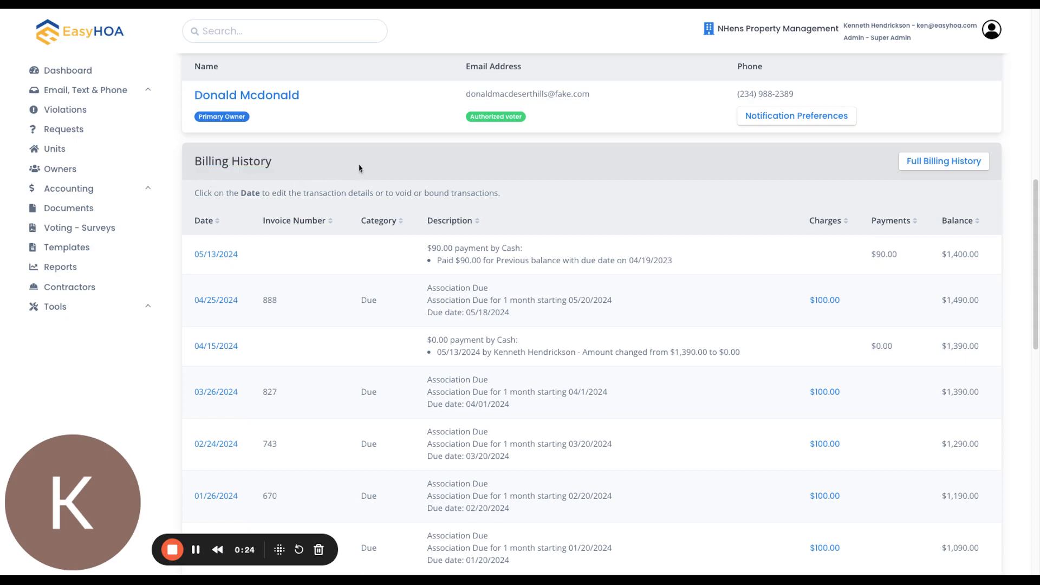
pyautogui.moveTo(925, 271)
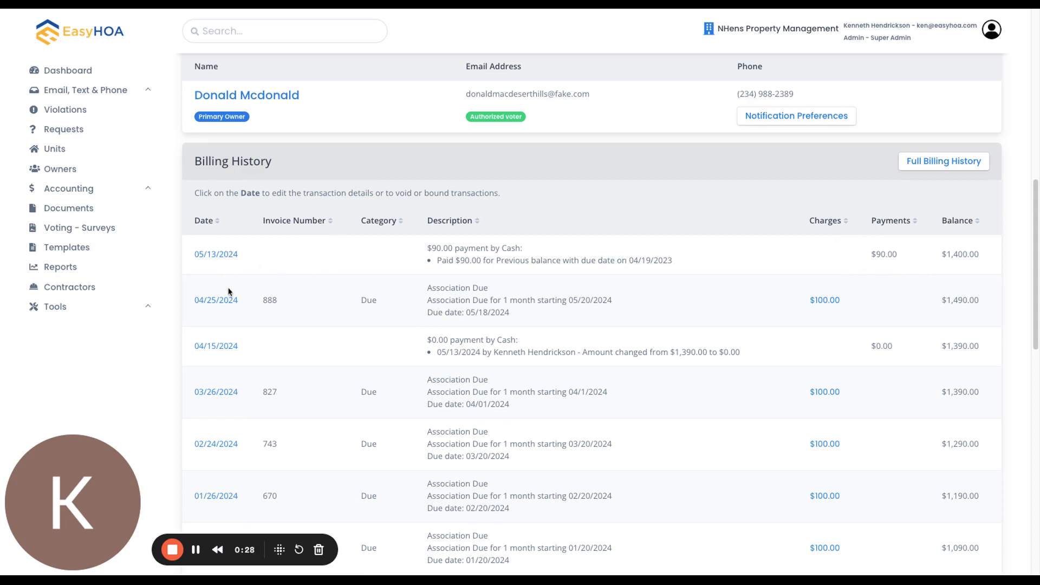
pyautogui.moveTo(210, 313)
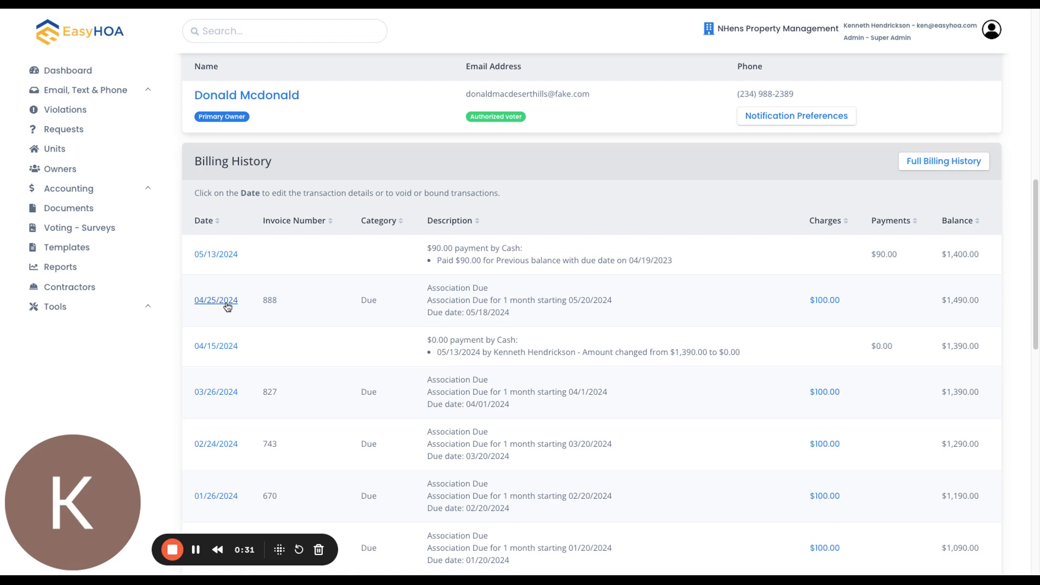
pyautogui.moveTo(432, 305)
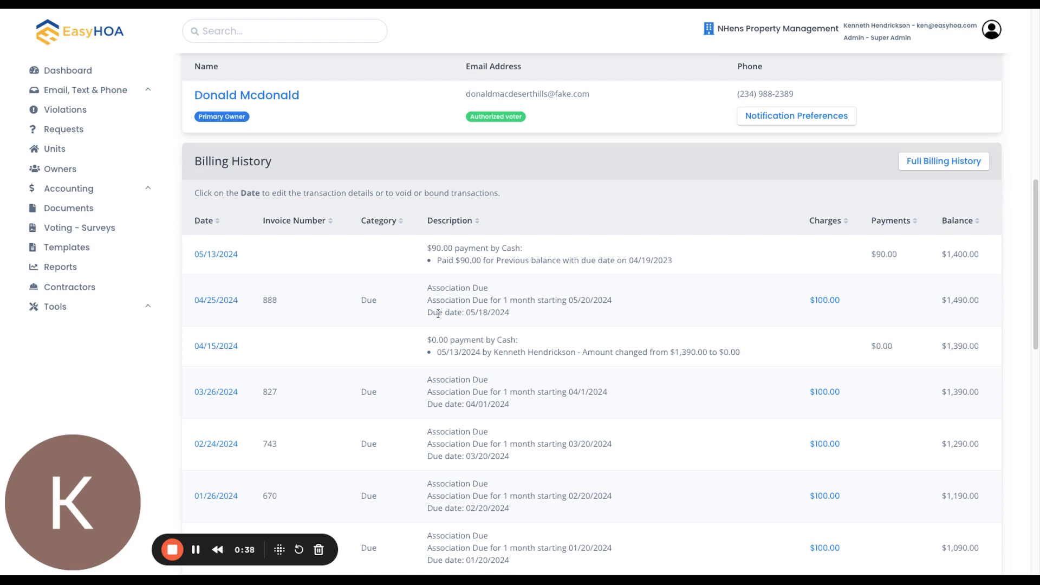
pyautogui.tripleClick(467, 312)
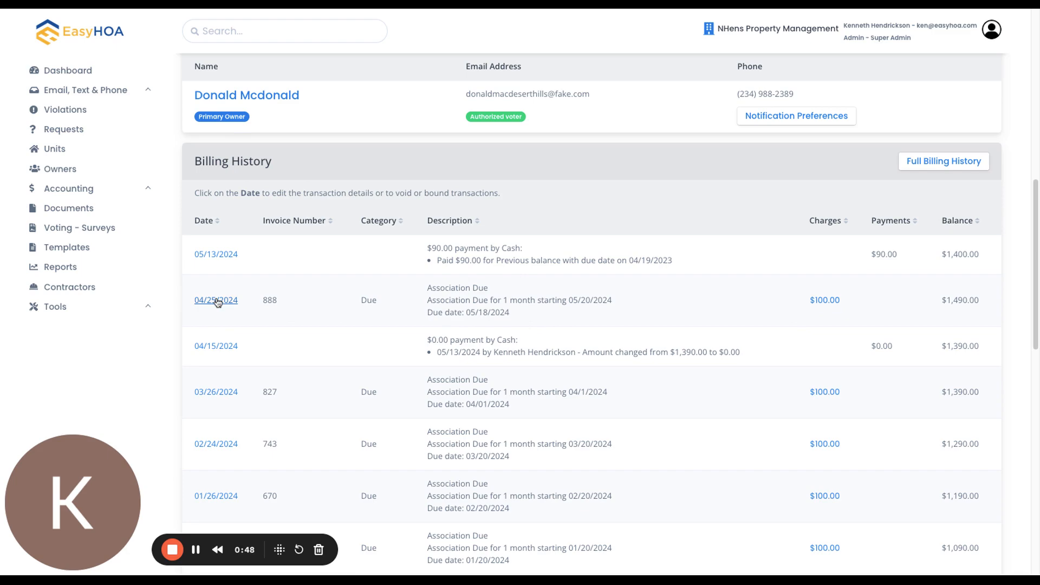
# - Open invoice 888 from its 04/25/2024 date link and scroll to its edit form
pyautogui.click(216, 300)
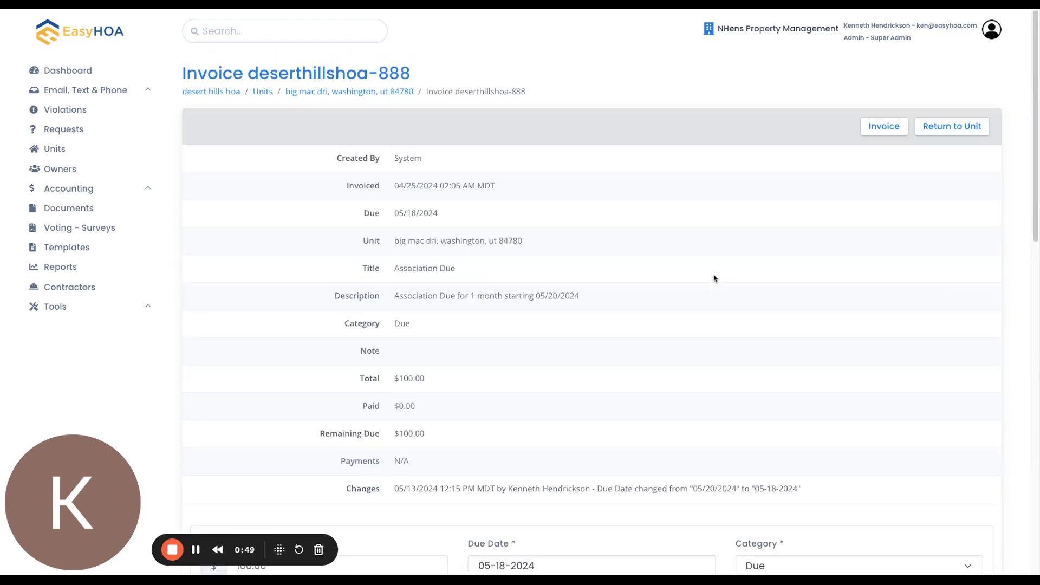
pyautogui.scroll(-3)
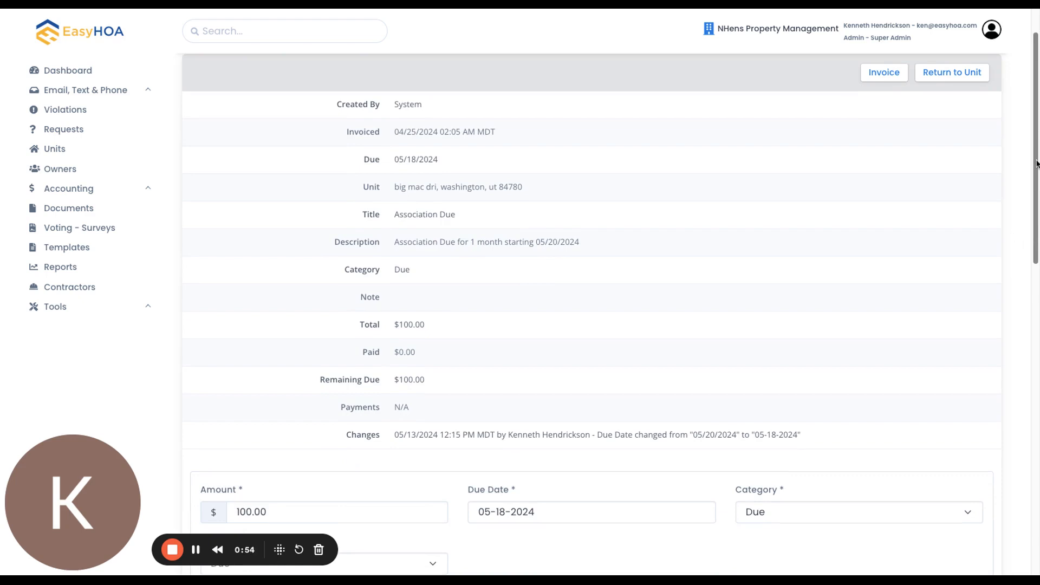
pyautogui.scroll(-3)
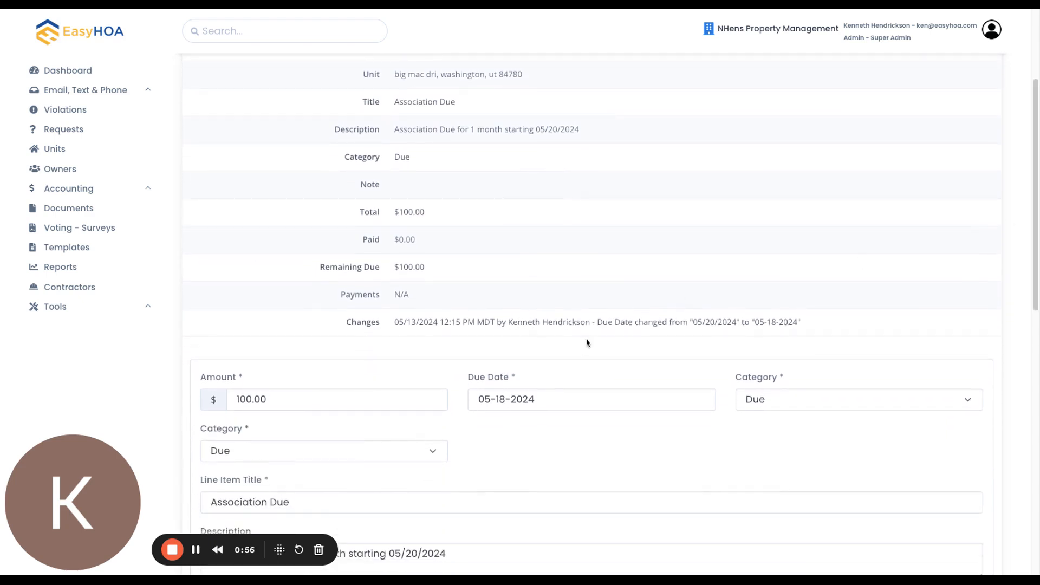
pyautogui.scroll(-3)
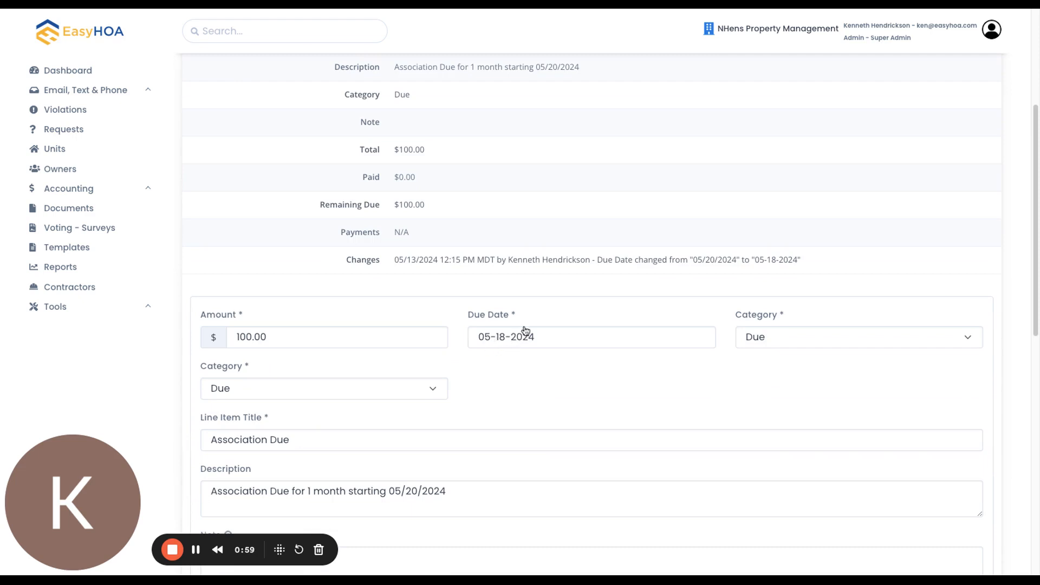
pyautogui.scroll(-3)
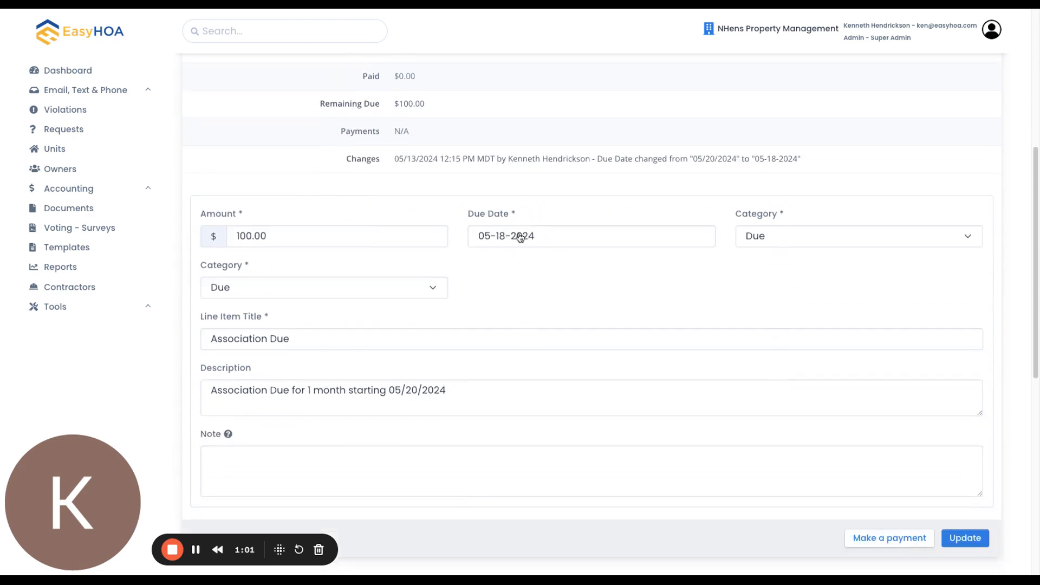
# - Change the due date to 05-01-2024 and the description's starting date to 05/1/2024
pyautogui.click(590, 236)
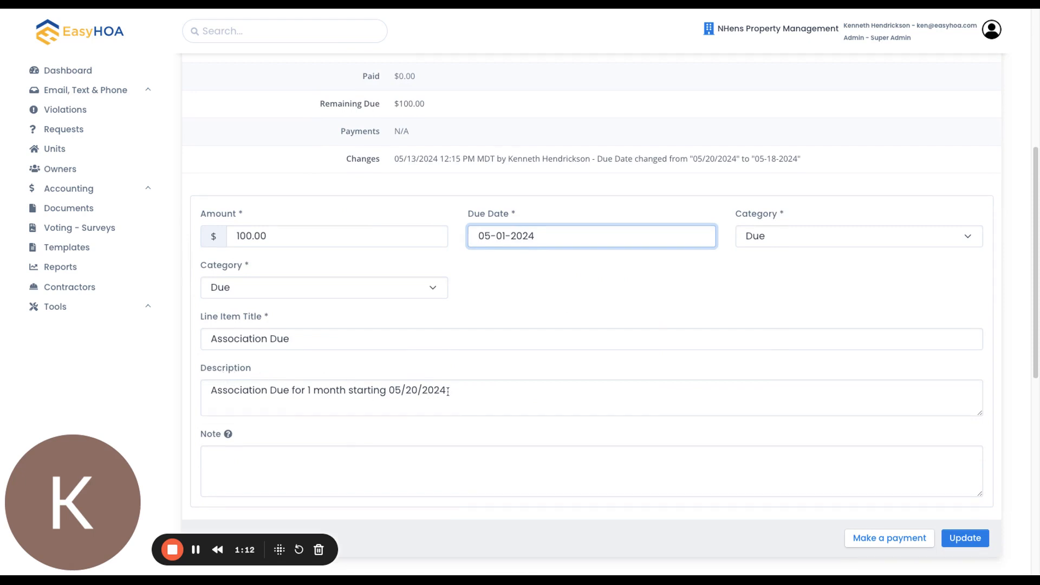
pyautogui.click(415, 390)
pyautogui.write('1')
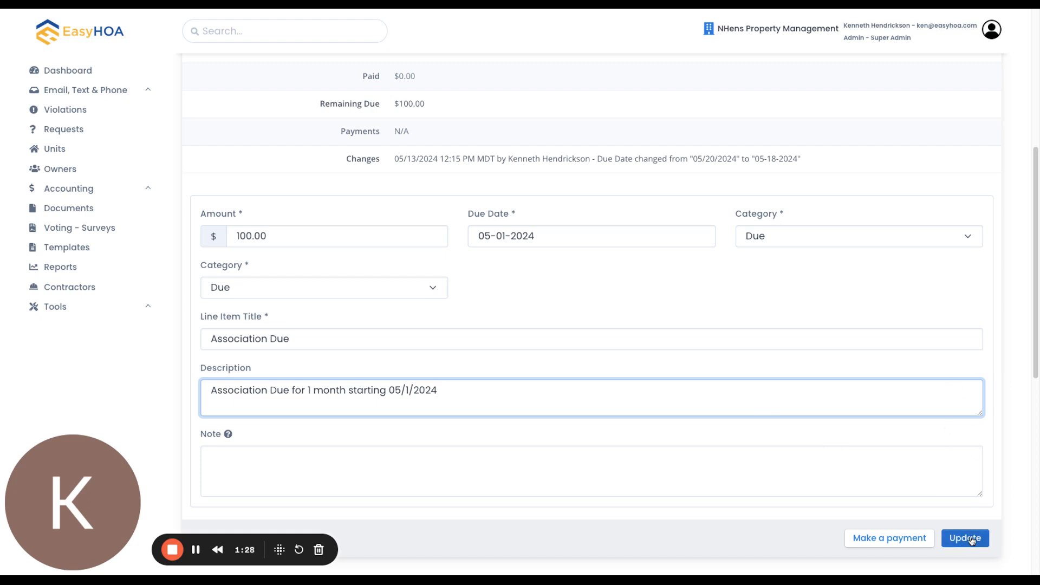
# - Save the invoice changes, accepting the update warning
pyautogui.click(964, 539)
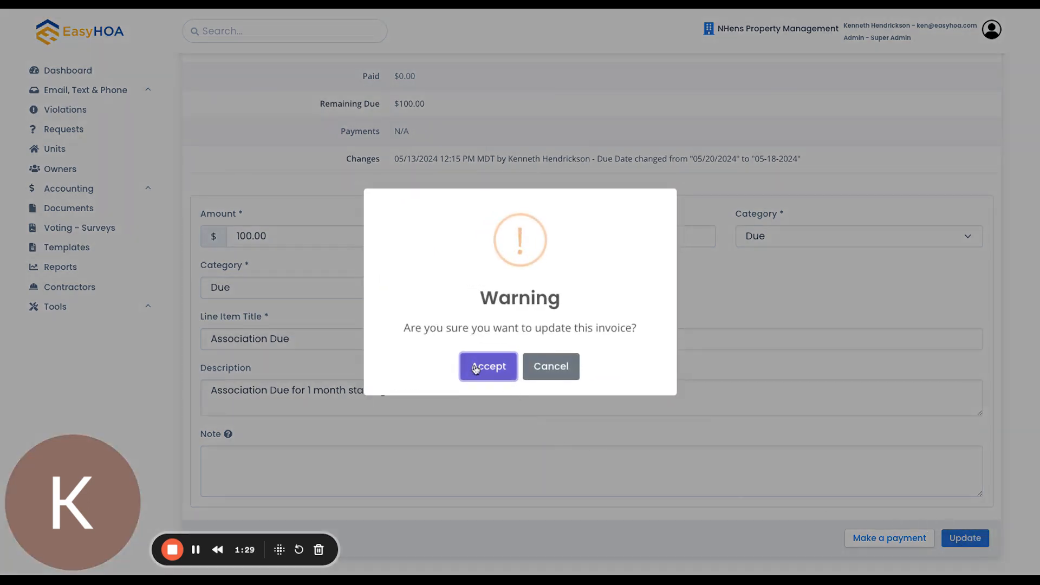
pyautogui.click(487, 366)
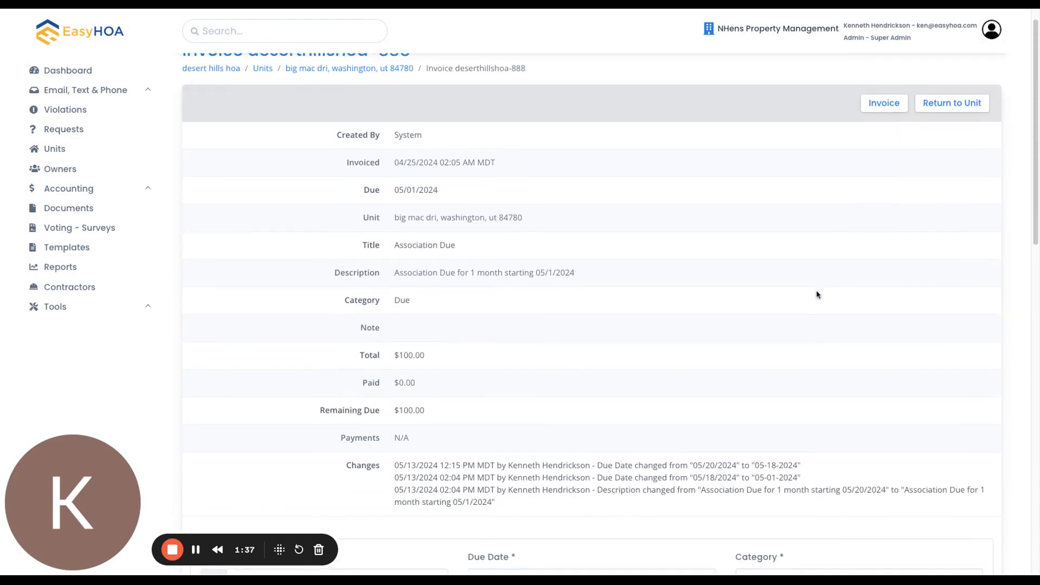
pyautogui.moveTo(345, 471)
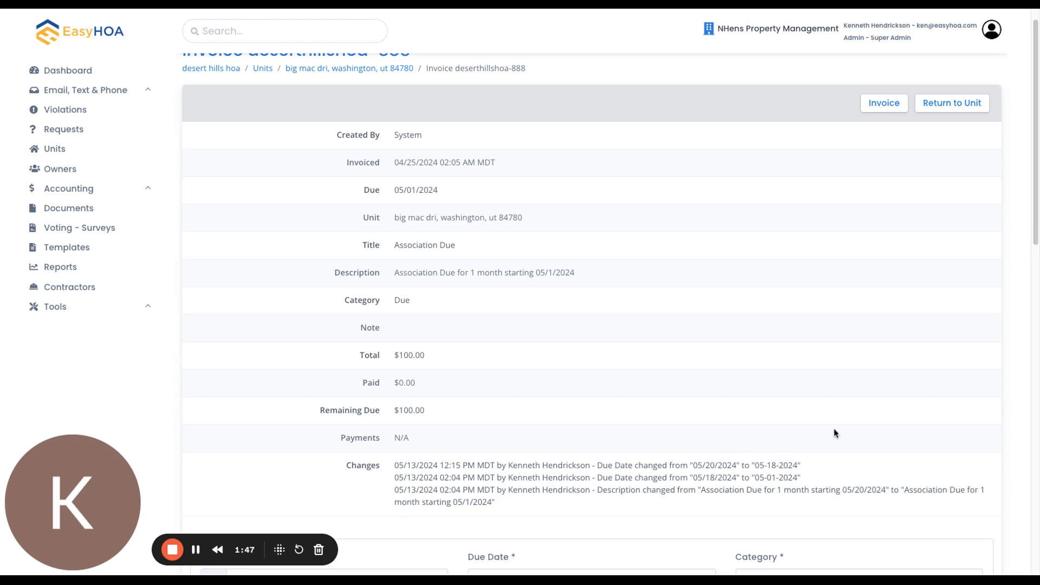
pyautogui.scroll(-3)
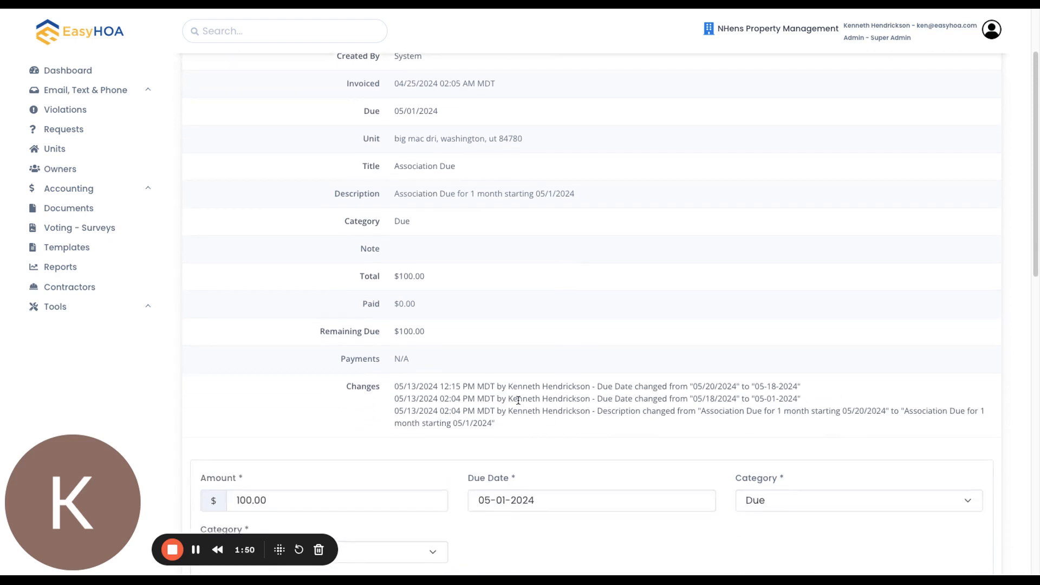
pyautogui.moveTo(688, 393)
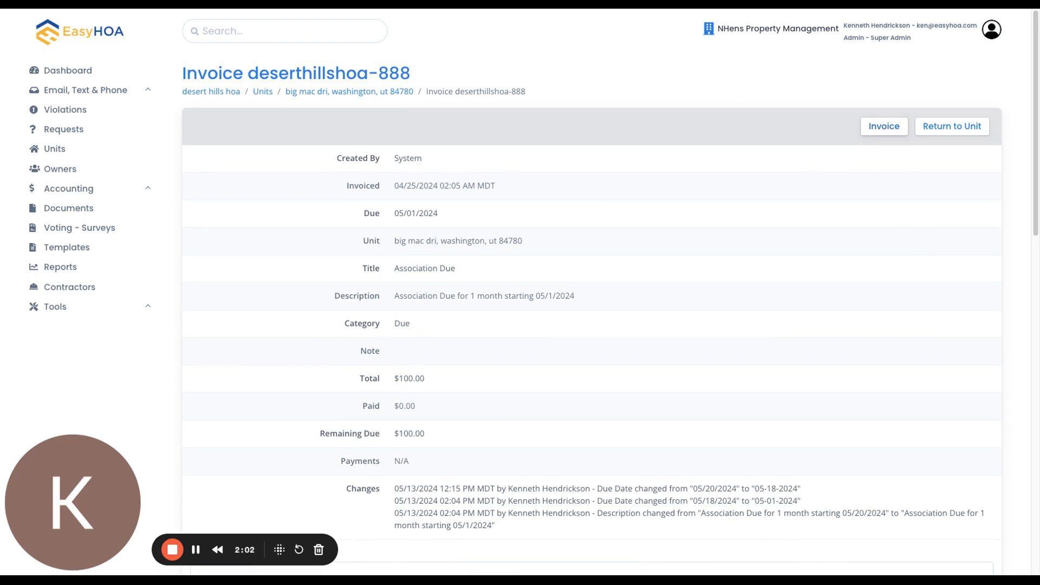
pyautogui.moveTo(724, 351)
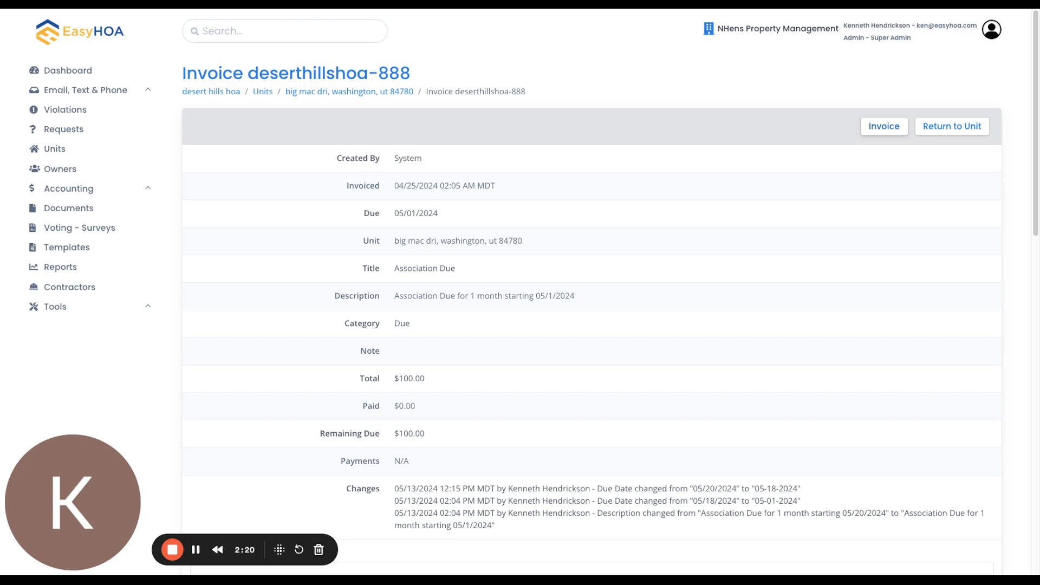
pyautogui.moveTo(574, 277)
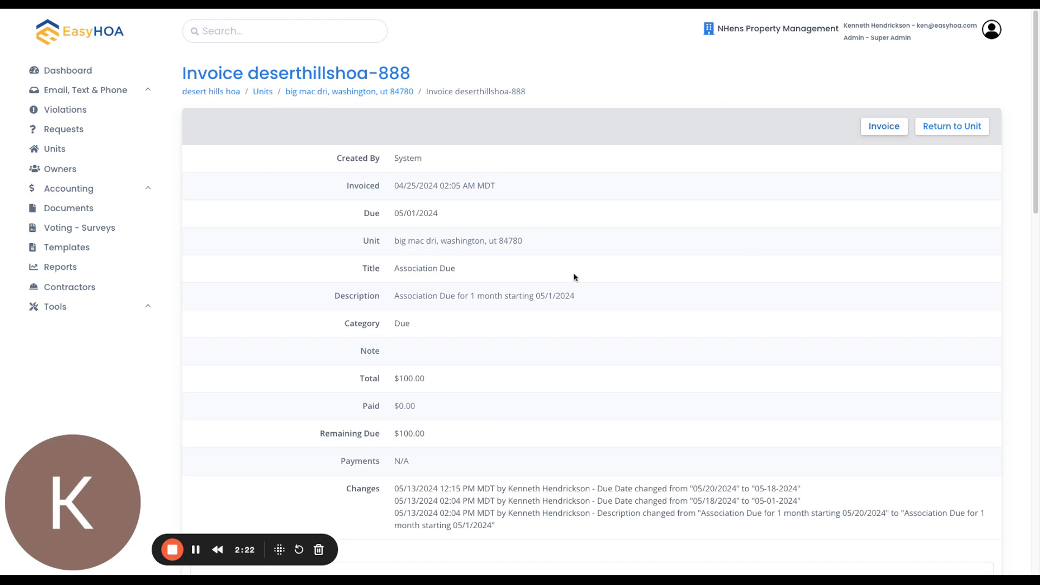
pyautogui.moveTo(360, 396)
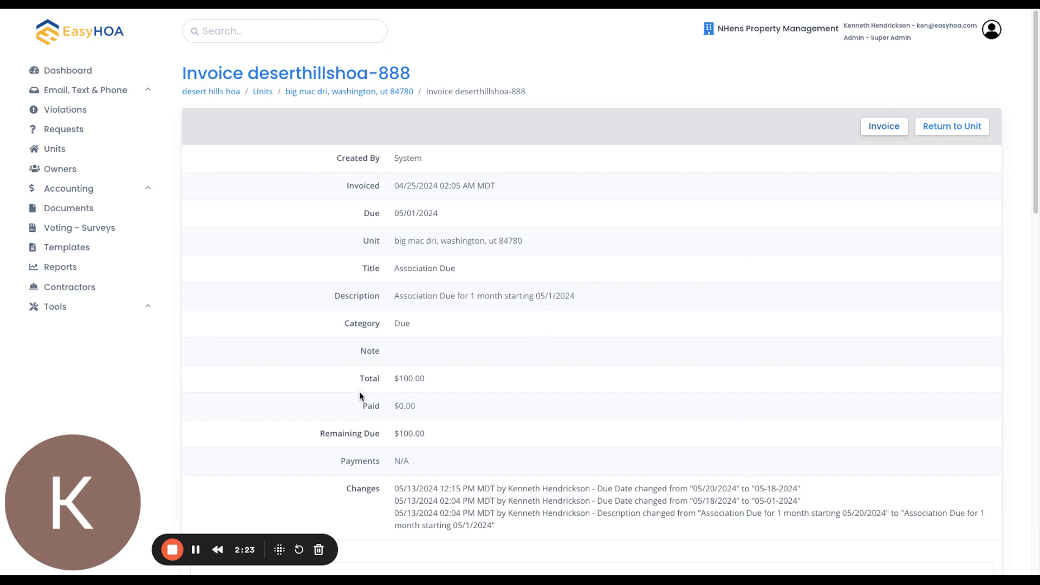
pyautogui.moveTo(186, 523)
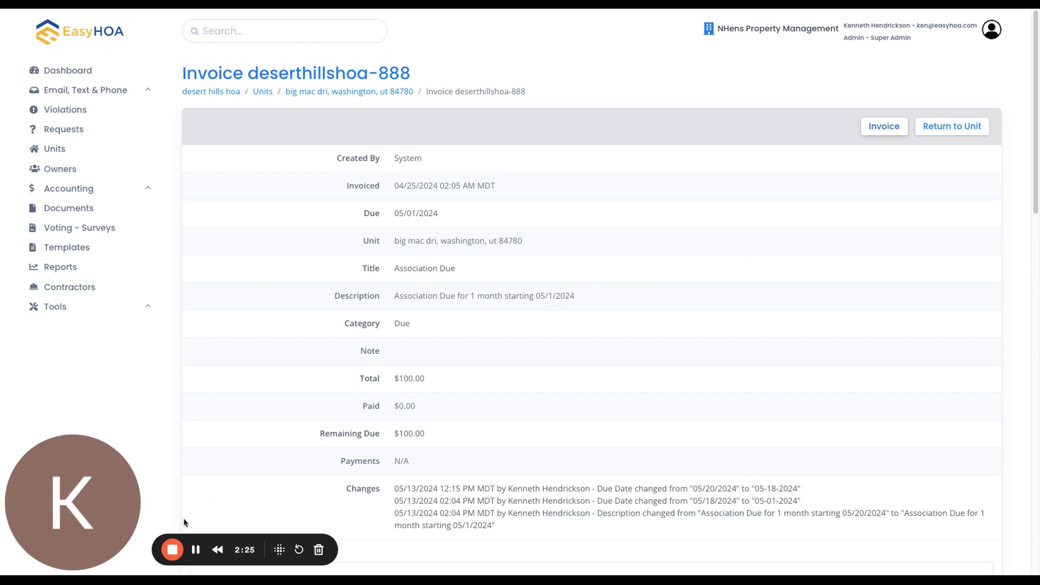